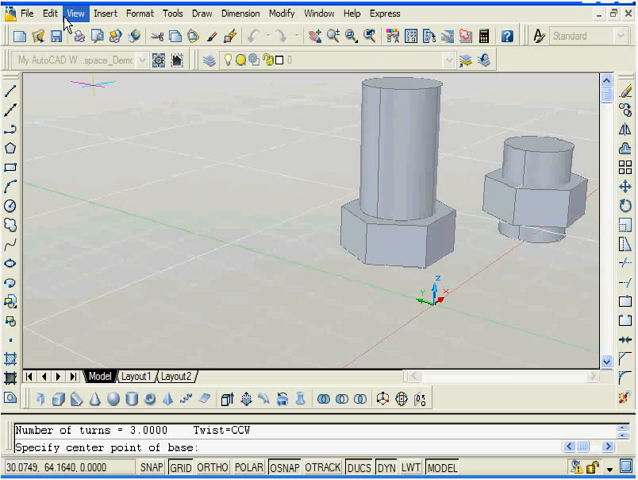
Switch to the Top view to see the bolt's hexagonal head in plan
{"action": "left_click", "coordinate": [67, 15]}
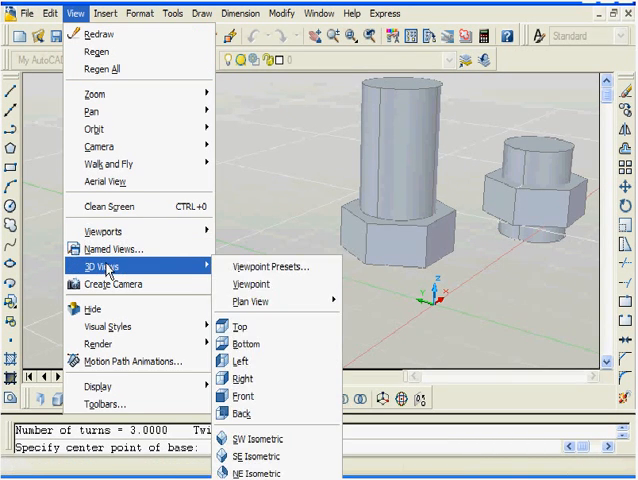
{"action": "left_click", "coordinate": [240, 326]}
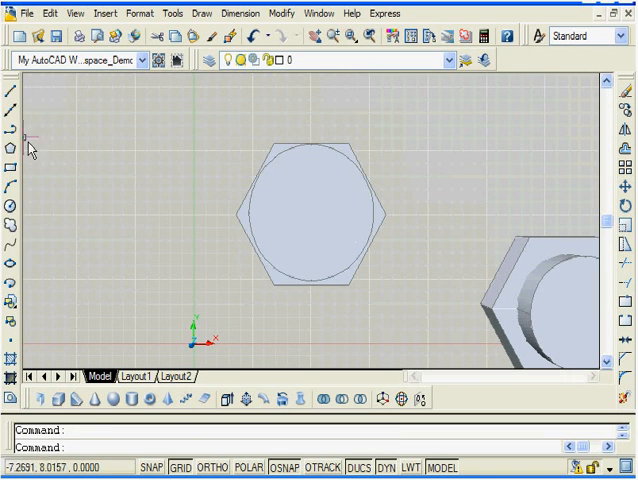
Start a helix on the bolt and bring up the toolbar list
{"action": "left_click", "coordinate": [12, 100]}
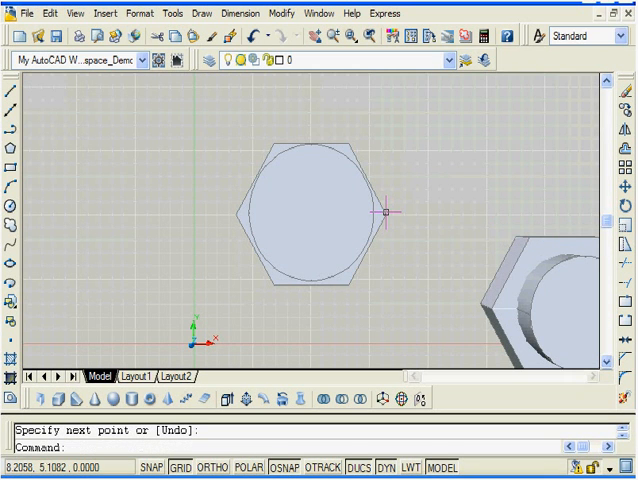
{"action": "left_click", "coordinate": [383, 213]}
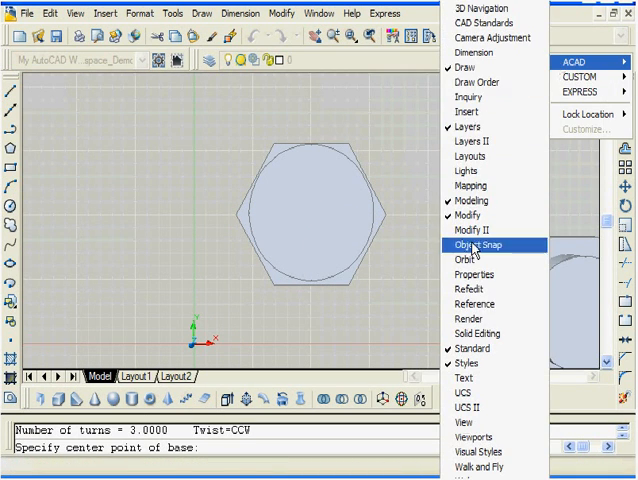
Turn on the Object Snap toolbar from the toolbar list
{"action": "left_click", "coordinate": [478, 244]}
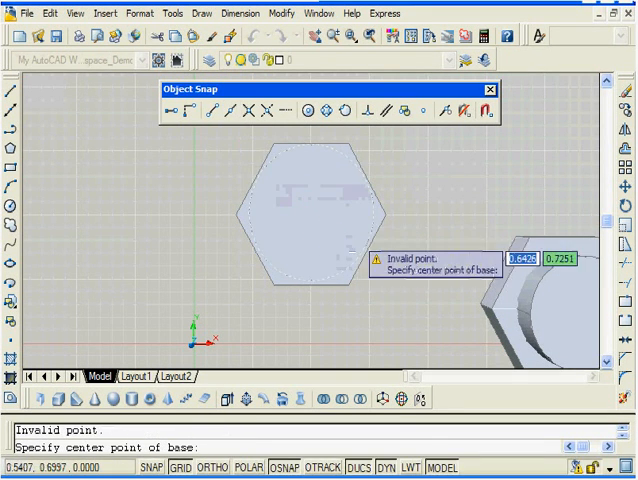
{"action": "mouse_move", "coordinate": [315, 215]}
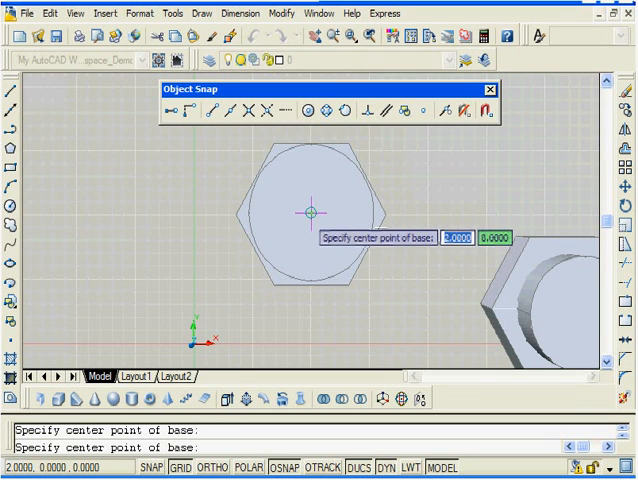
{"action": "mouse_move", "coordinate": [307, 217]}
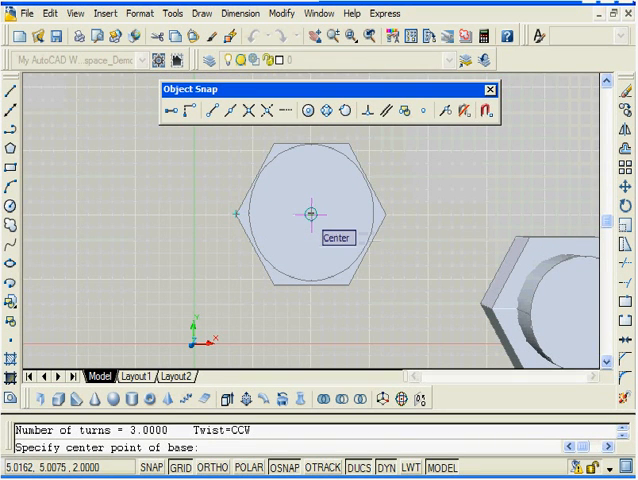
Center a helix on the bolt circle with radius 2.5 and height 6
{"action": "left_click", "coordinate": [308, 210]}
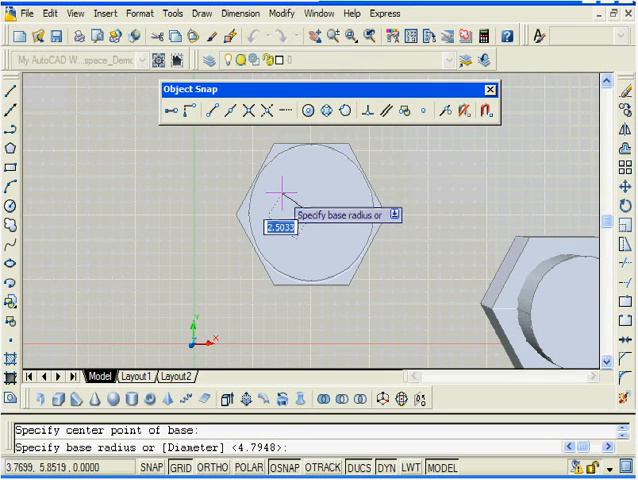
{"action": "type", "text": "2.5000>: 2.5"}
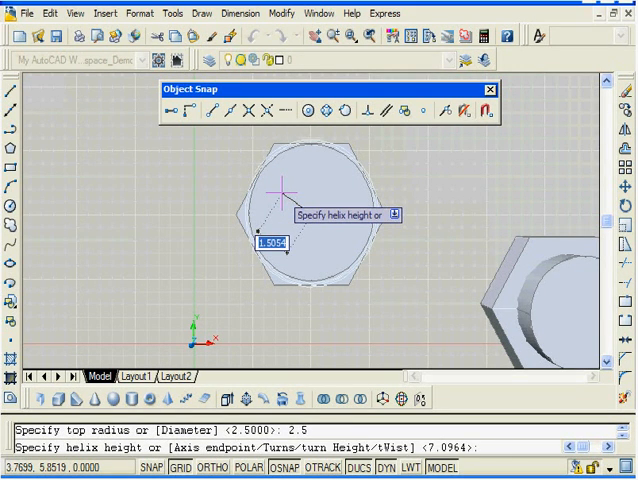
{"action": "type", "text": "6"}
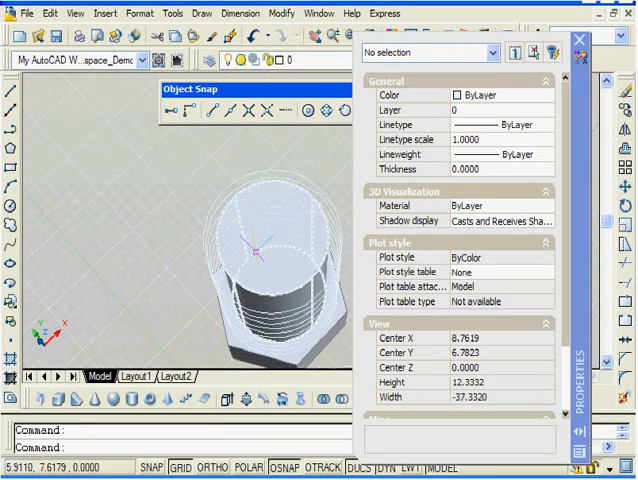
Select the bolt's helix to edit its turns
{"action": "left_click", "coordinate": [252, 250]}
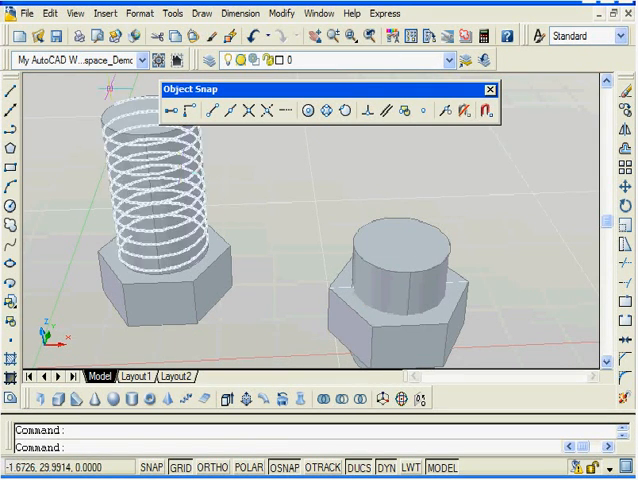
In Top view, snap a helix to the nut circle's center: radius 2, height 6
{"action": "left_click", "coordinate": [73, 17]}
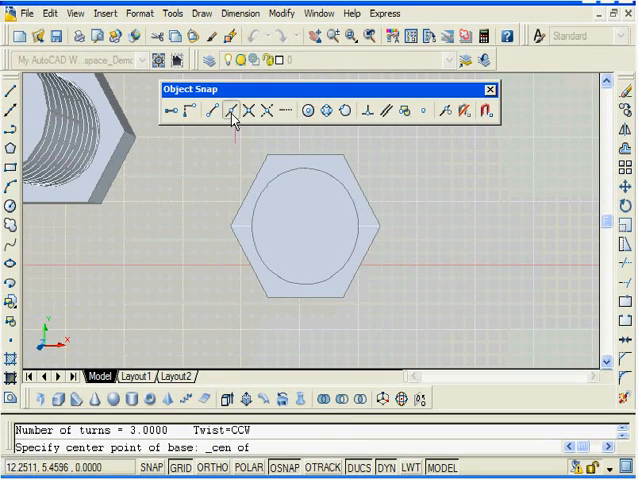
{"action": "left_click", "coordinate": [330, 231]}
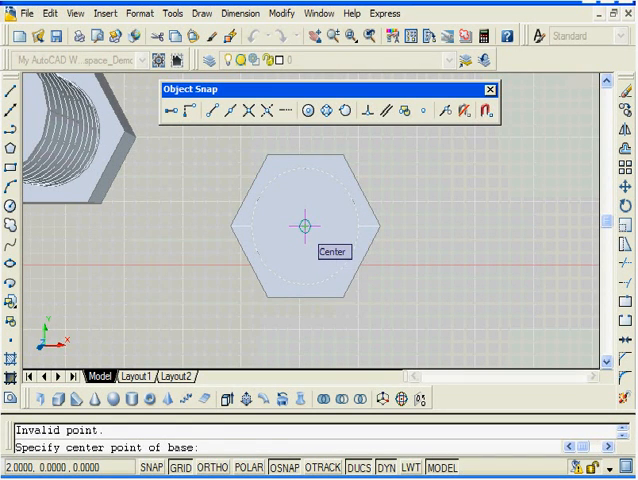
{"action": "left_click", "coordinate": [303, 223]}
{"action": "type", "text": "2"}
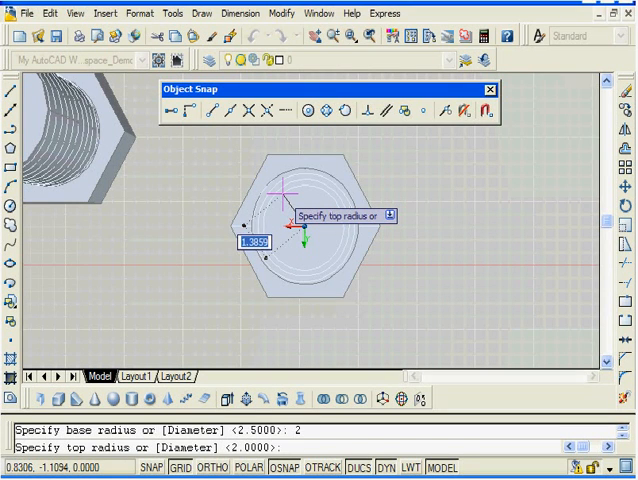
{"action": "key", "text": "Enter"}
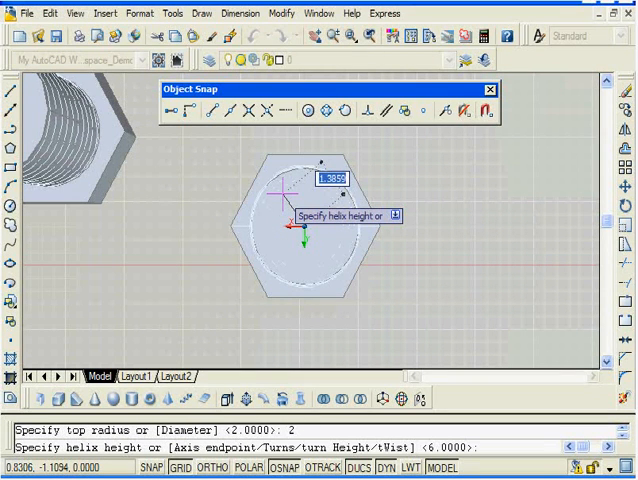
{"action": "type", "text": "6"}
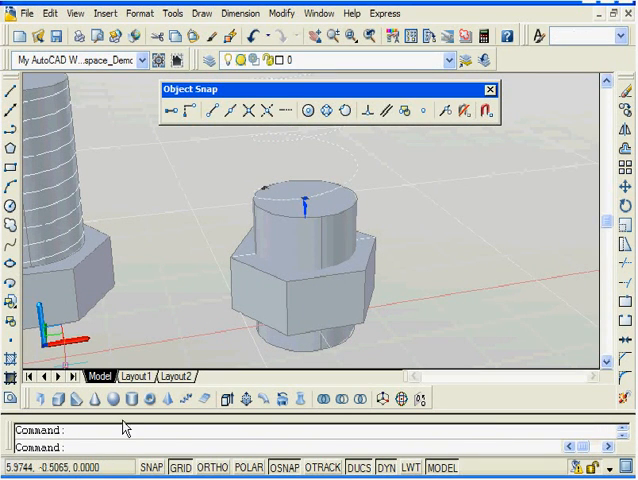
Show the nut helix's properties: 3 turns, height 6, radius 2
{"action": "key", "text": "F8"}
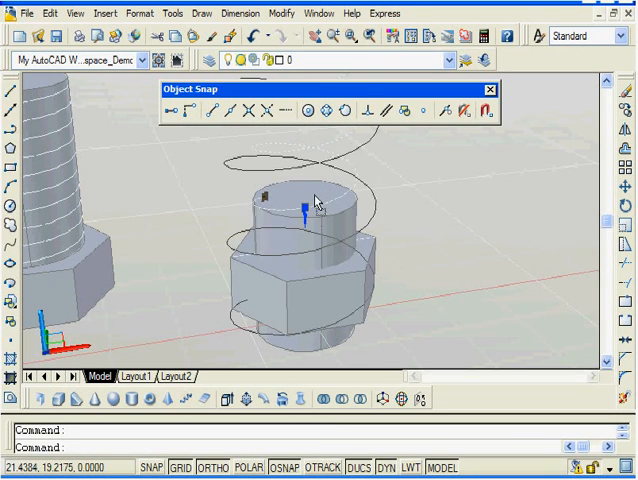
{"action": "key", "text": "ctrl+z"}
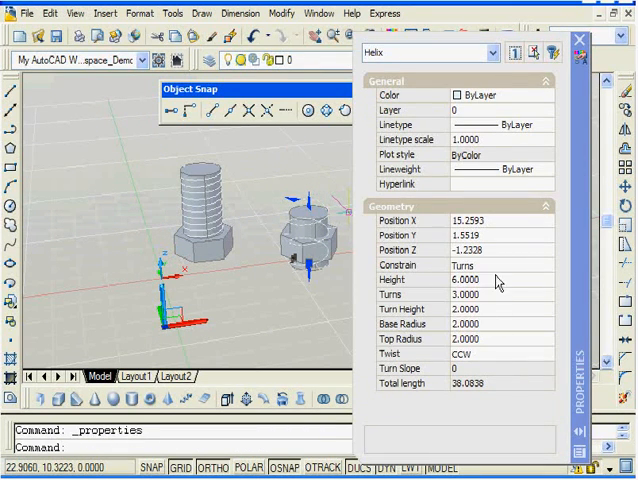
Set the nut helix to 10 turns of 0.6 height and close properties
{"action": "left_click", "coordinate": [490, 294]}
{"action": "type", "text": "10.0000"}
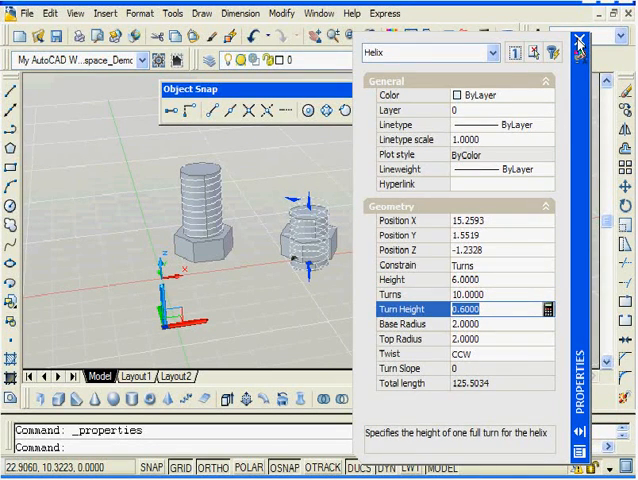
{"action": "left_click", "coordinate": [577, 39]}
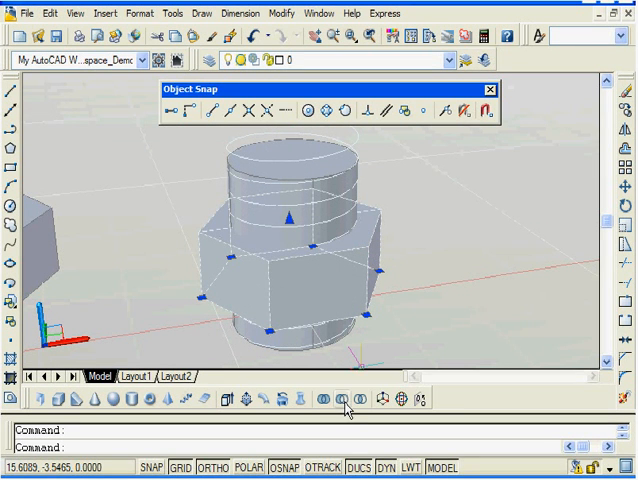
{"action": "mouse_move", "coordinate": [349, 408]}
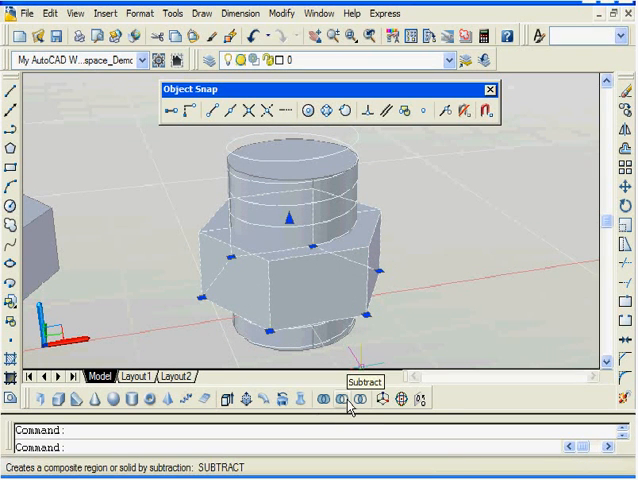
Start Subtract and pick the nut's cylinder as the part to remove
{"action": "left_click", "coordinate": [347, 398]}
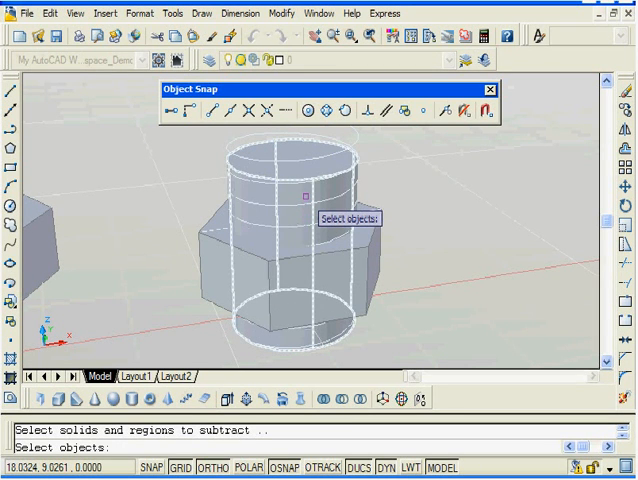
{"action": "left_click", "coordinate": [305, 195]}
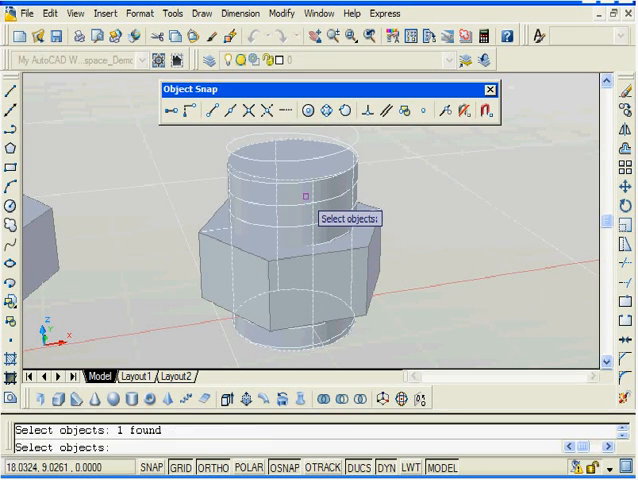